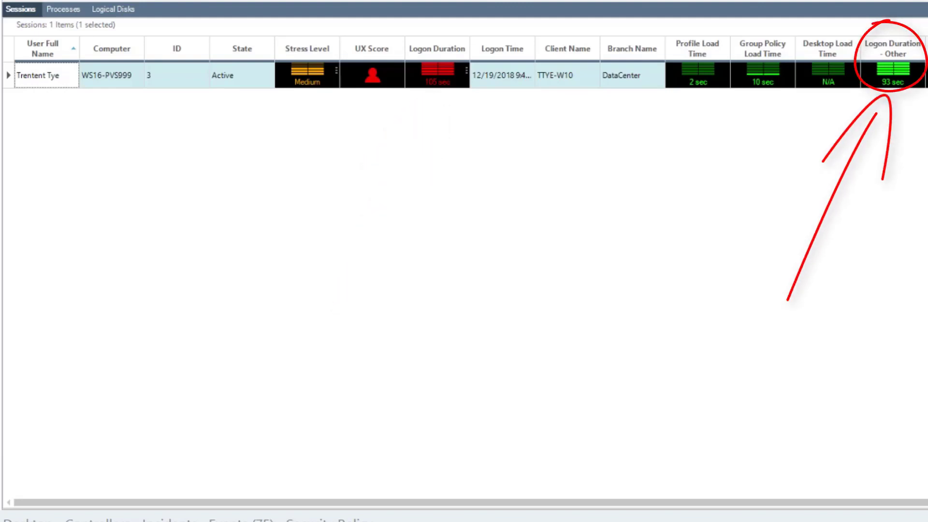
{"action": "mouse_move", "coordinate": [843, 337]}
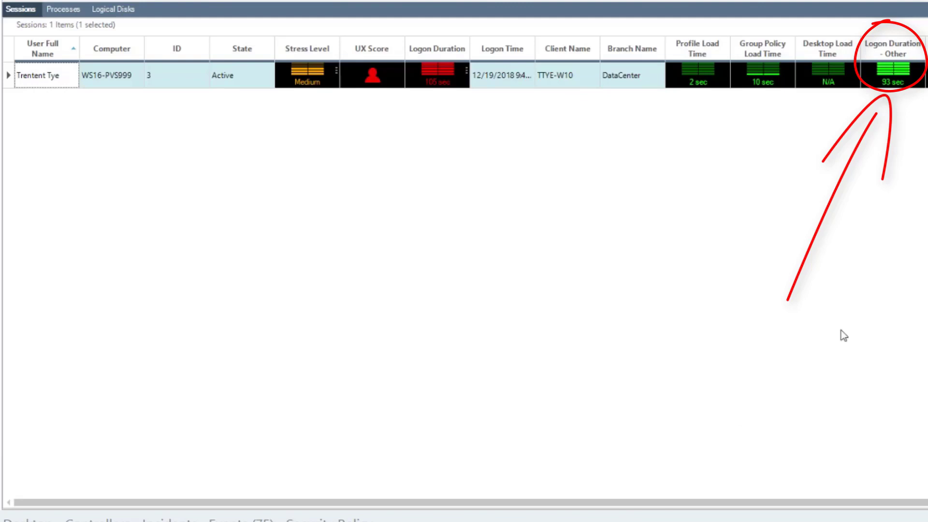
{"action": "mouse_move", "coordinate": [909, 100]}
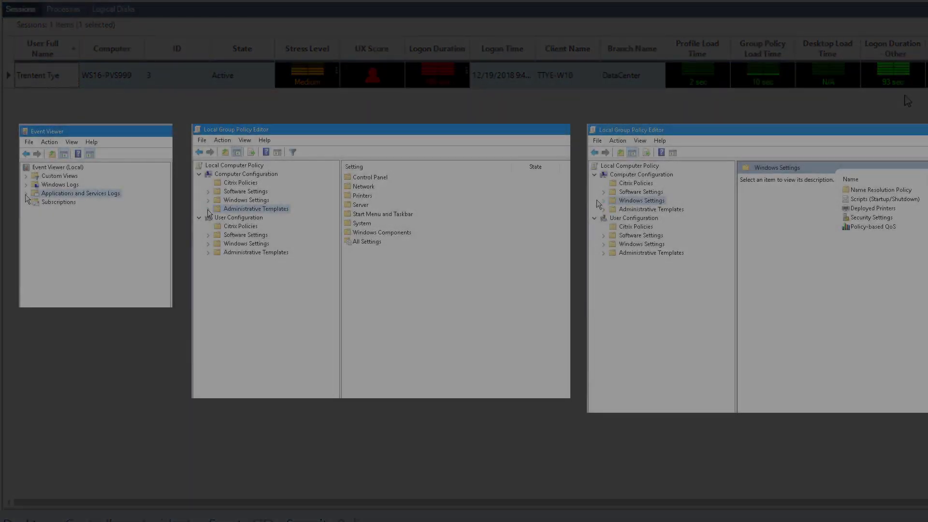
- Enable the PrintService Operational event log and open the Audit Process Creation policy
{"action": "left_click", "coordinate": [27, 193]}
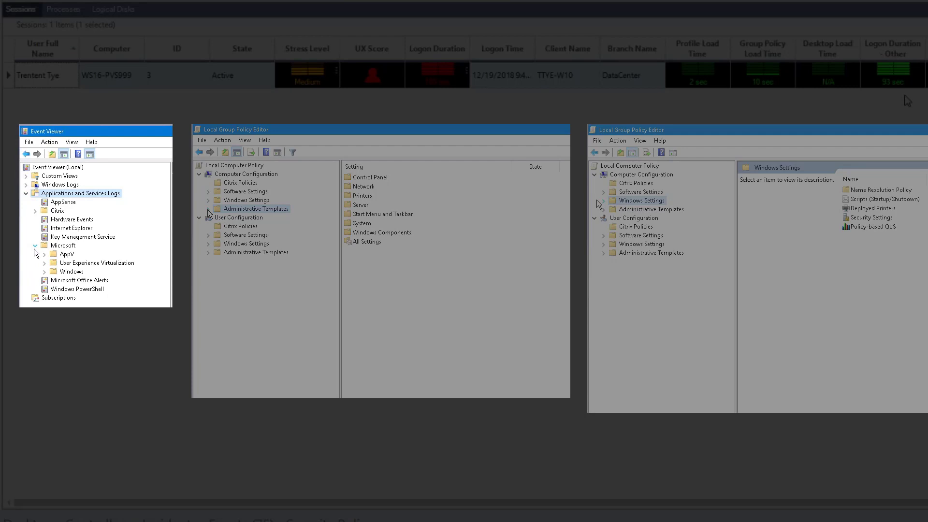
{"action": "right_click", "coordinate": [93, 218]}
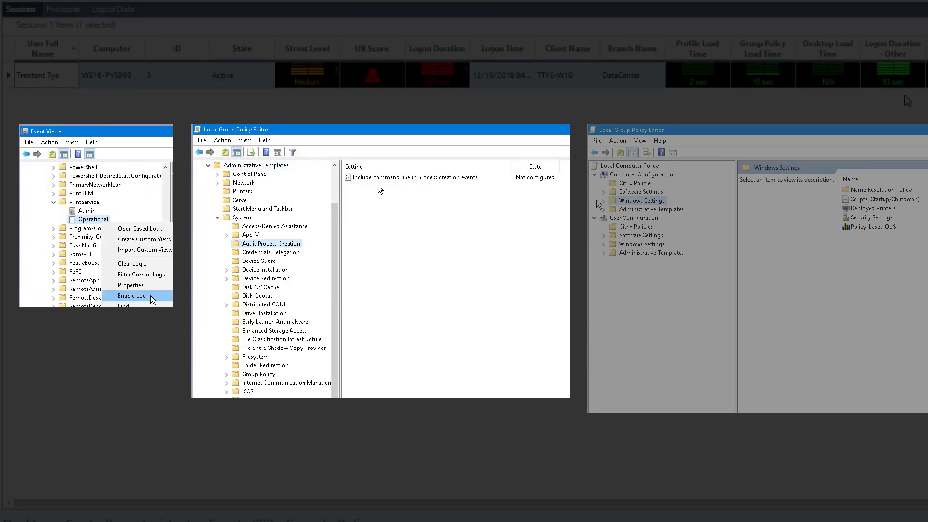
{"action": "double_click", "coordinate": [416, 177]}
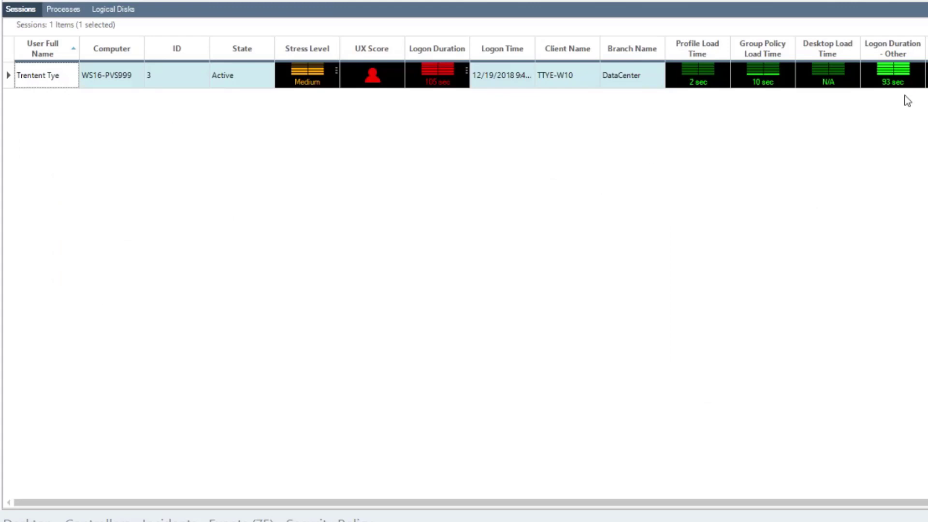
{"action": "mouse_move", "coordinate": [55, 90]}
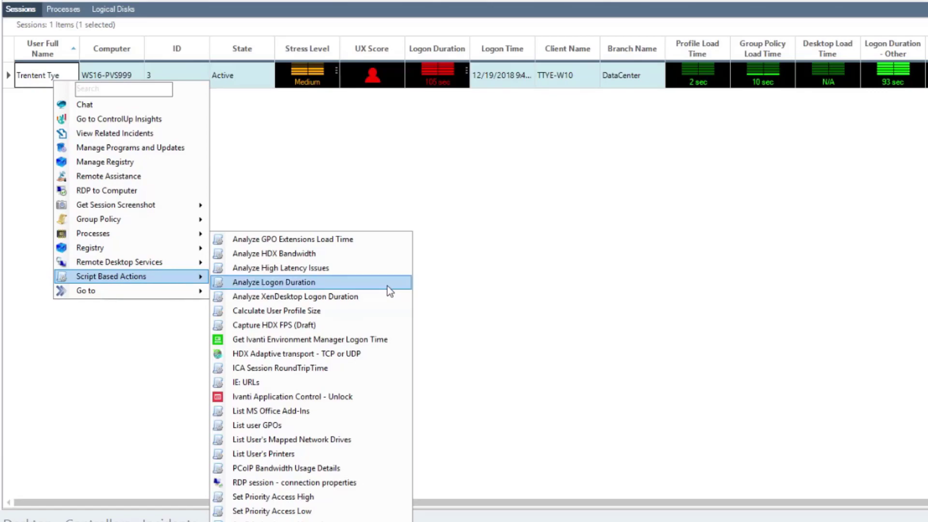
- Run Analyze Logon Duration on Trentent Tye's session to show printer mapping in Pre-Shell (Userinit)
{"action": "left_click", "coordinate": [274, 282]}
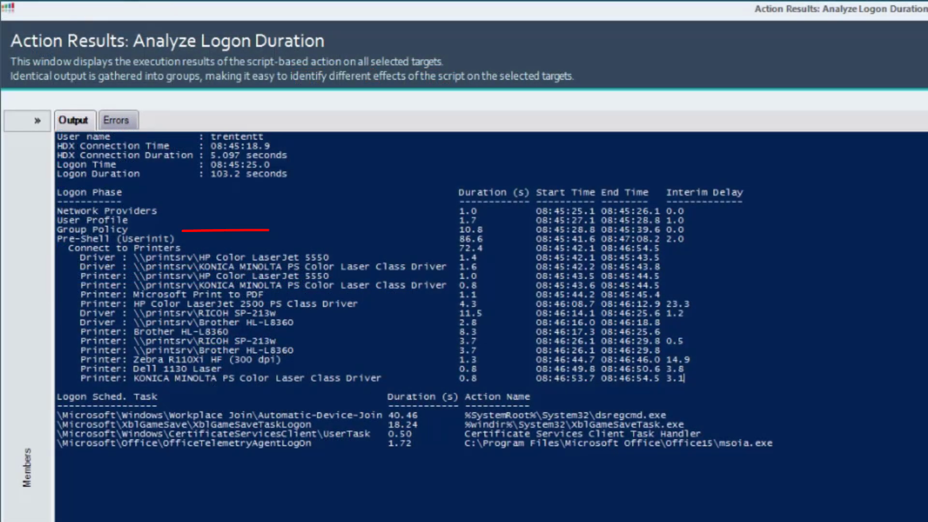